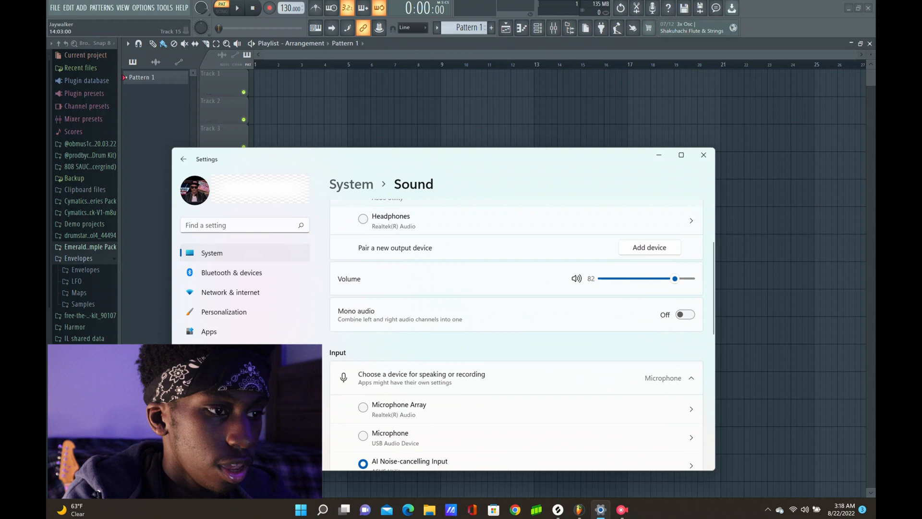
Step: Return to FL Studio and show the Audio settings device list of available drivers
{"action": "scroll", "scroll_direction": "down", "scroll_amount": 3}
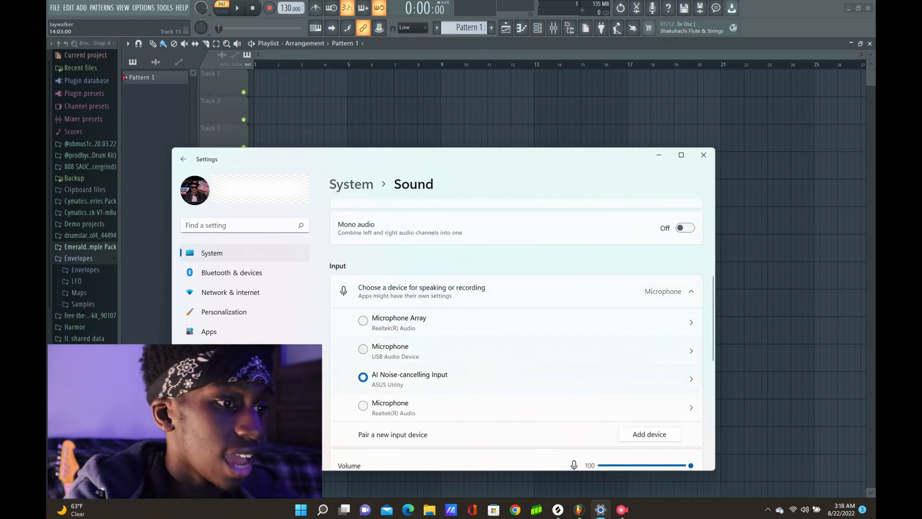
{"action": "scroll", "scroll_direction": "down", "scroll_amount": 3}
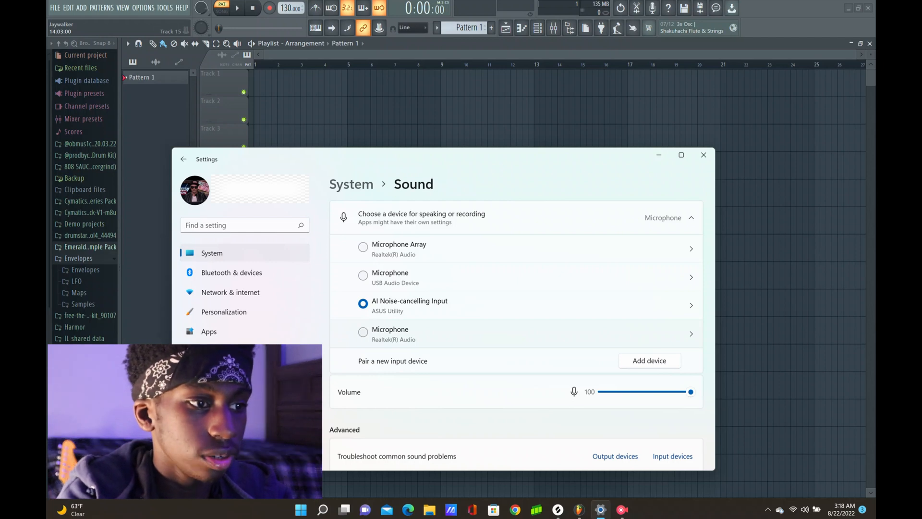
{"action": "scroll", "scroll_direction": "up", "scroll_amount": 3}
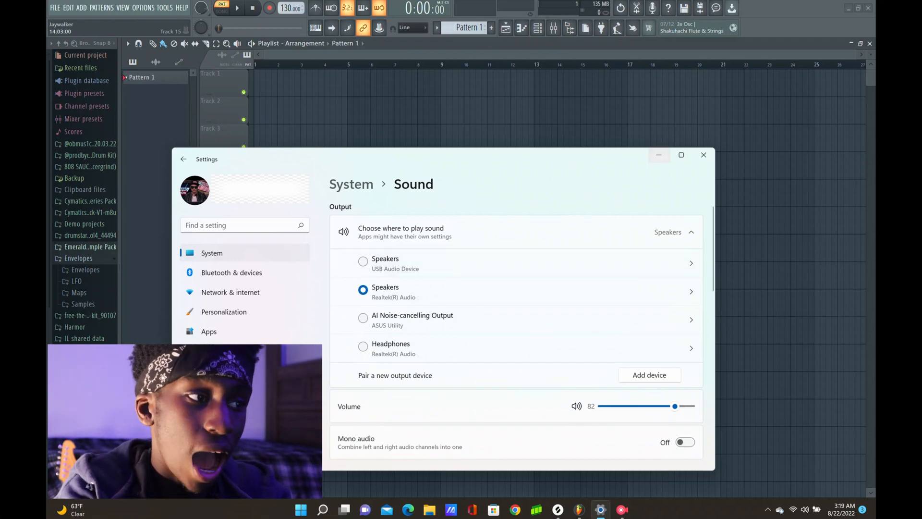
{"action": "left_click", "coordinate": [703, 155]}
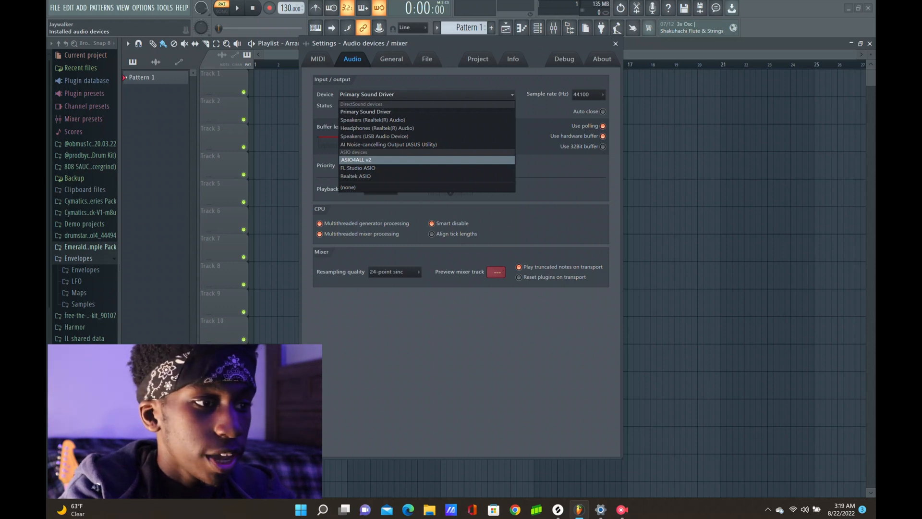
Step: Choose ASIO4ALL v2 as the audio device and show its ASIO panel listing WDM devices at 512 samples
{"action": "left_click", "coordinate": [356, 160]}
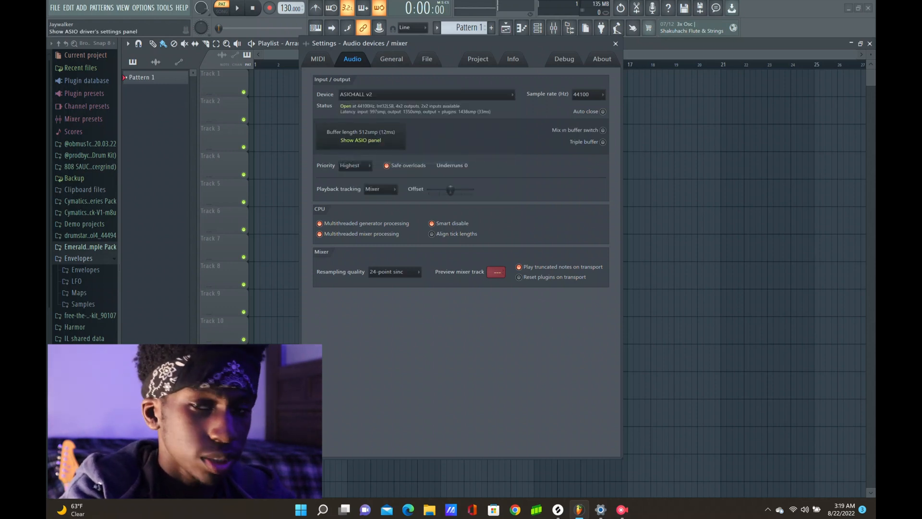
{"action": "left_click", "coordinate": [360, 140]}
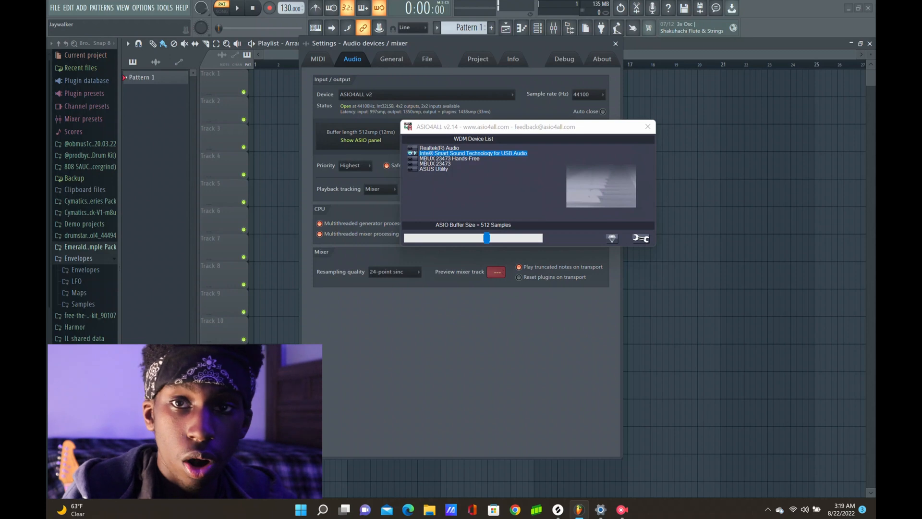